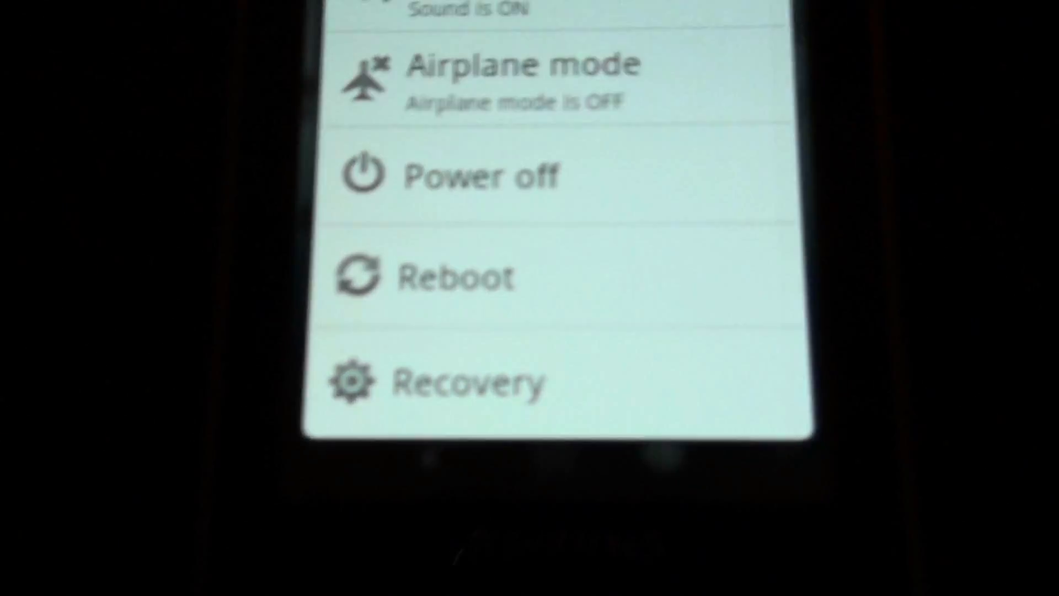
Choose Reboot from the extended power menu and confirm it, triggering the 'Shutting down...' dialog.
left_click(445, 275)
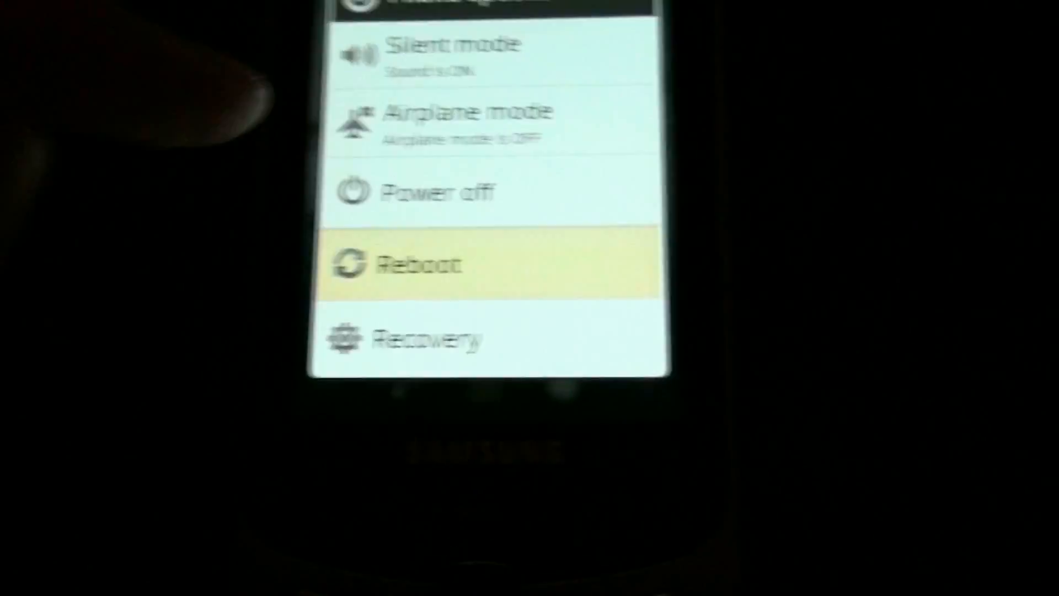
left_click(439, 193)
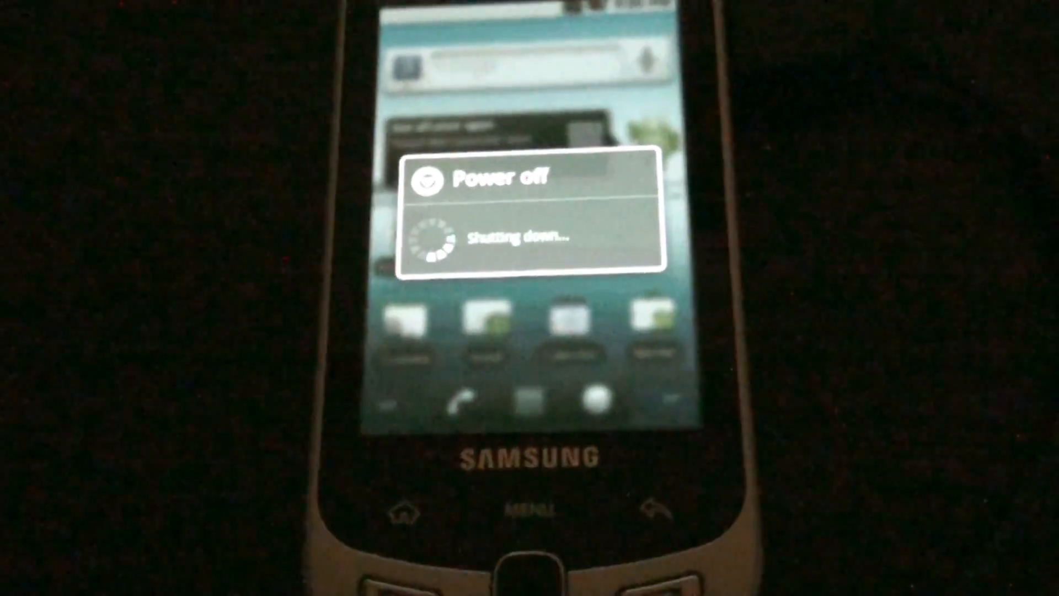